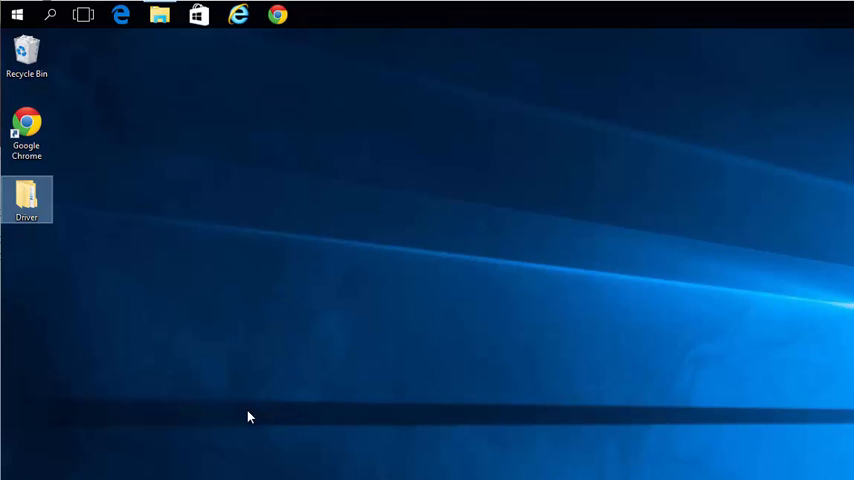
mouse_move(119, 95)
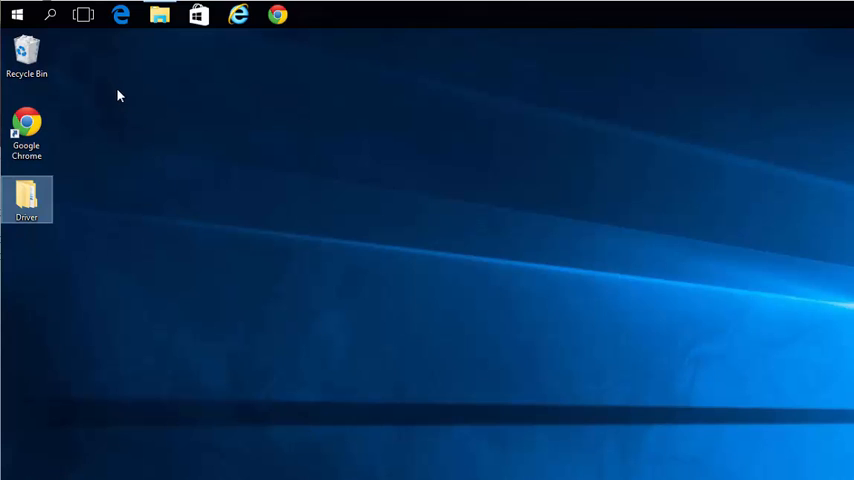
mouse_move(18, 16)
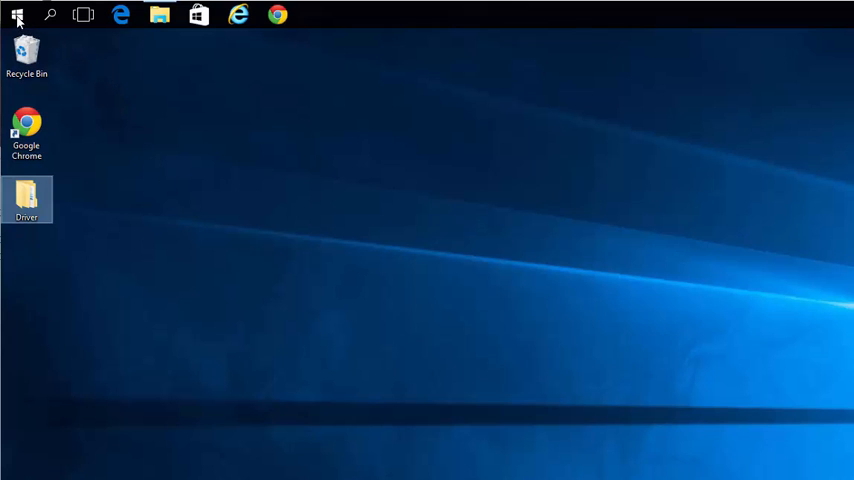
- Launch Device Manager from the system tools menu and bring up the Ethernet Controller's context menu
right_click(16, 16)
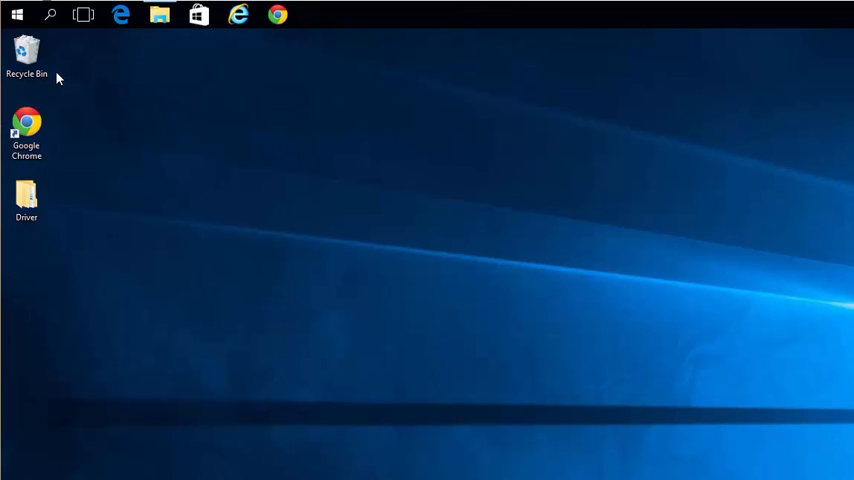
click(315, 14)
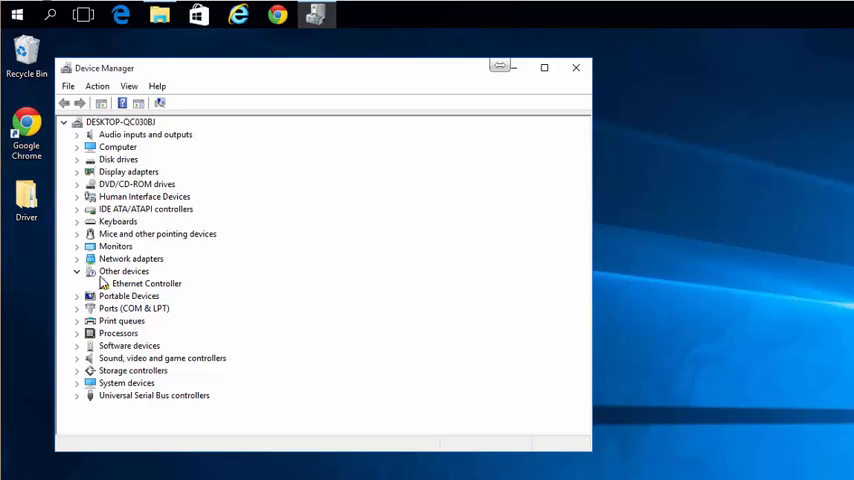
mouse_move(133, 294)
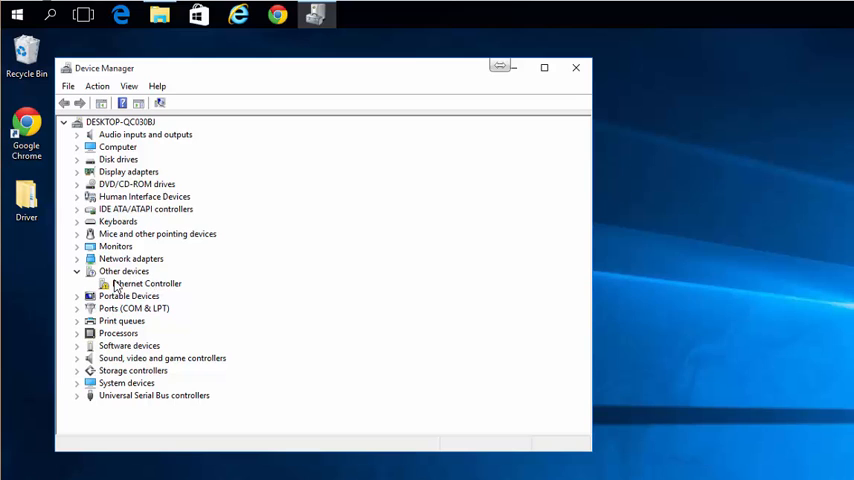
mouse_move(150, 297)
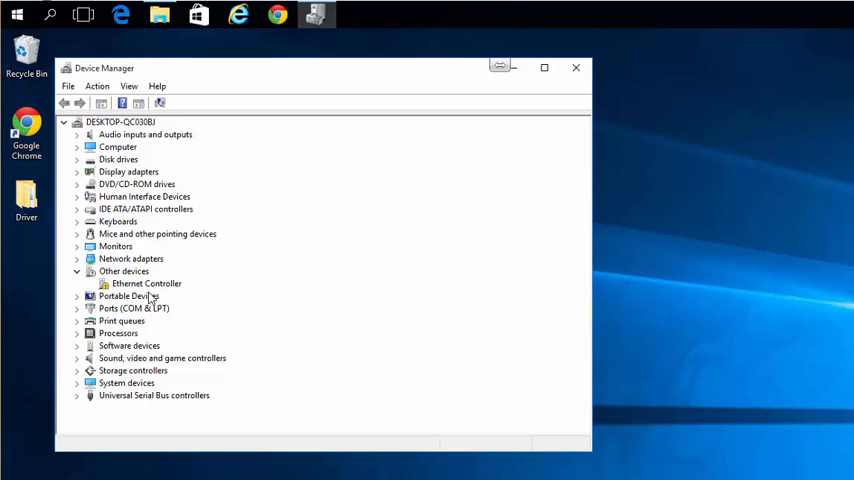
mouse_move(127, 291)
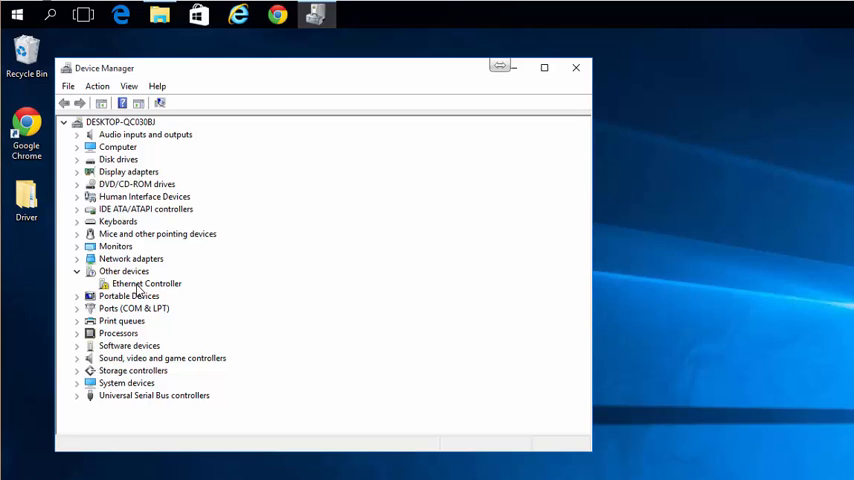
right_click(146, 283)
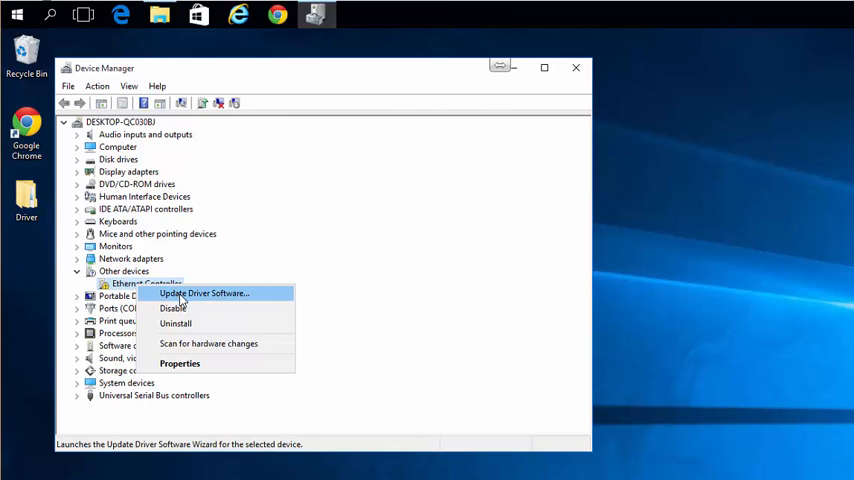
mouse_move(180, 363)
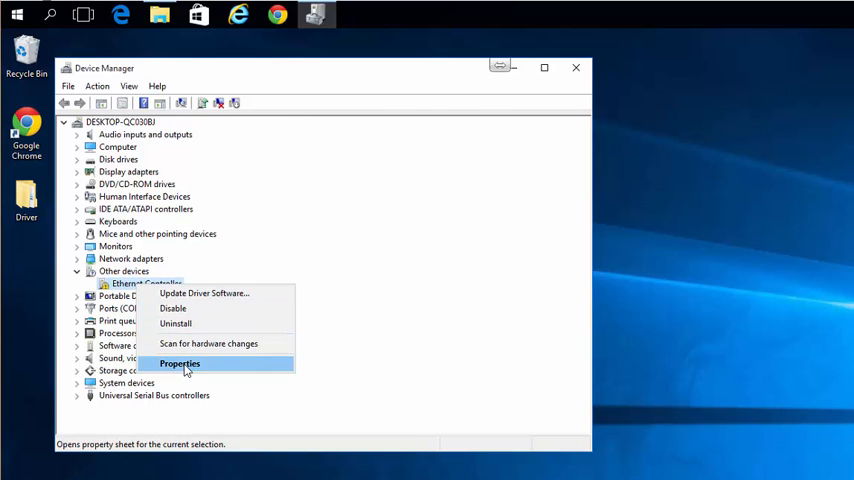
- View the Ethernet Controller's Driver details, showing no provider or version installed
click(180, 363)
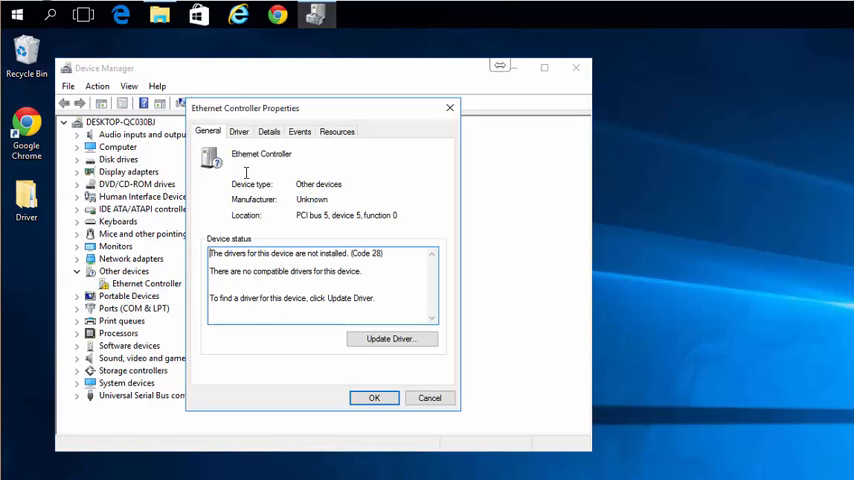
click(238, 131)
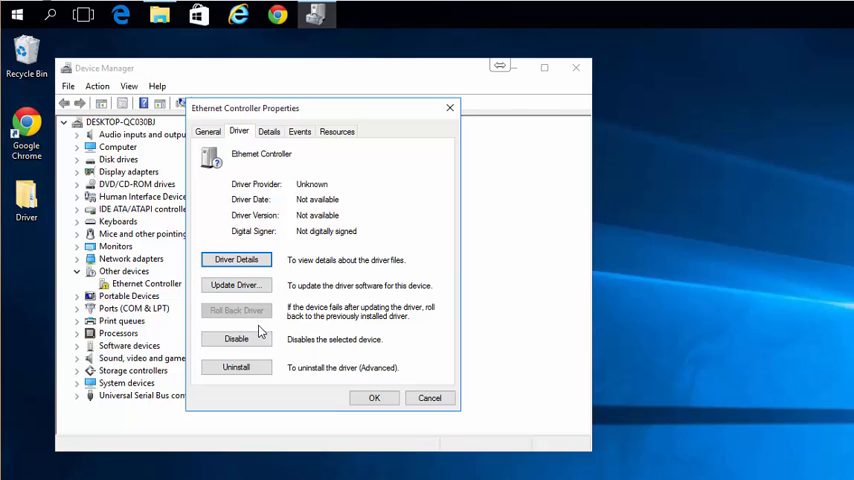
mouse_move(293, 340)
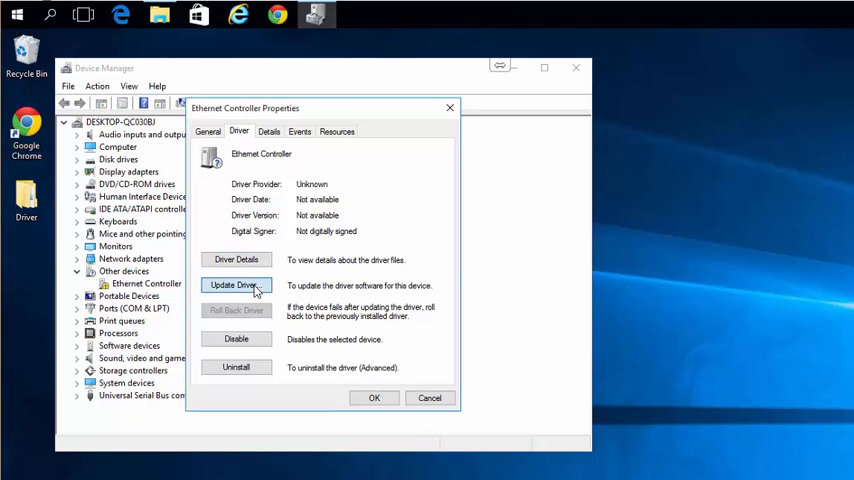
- Start a manual driver update pointing the search at the Desktop Driver folder, subfolders included
click(236, 285)
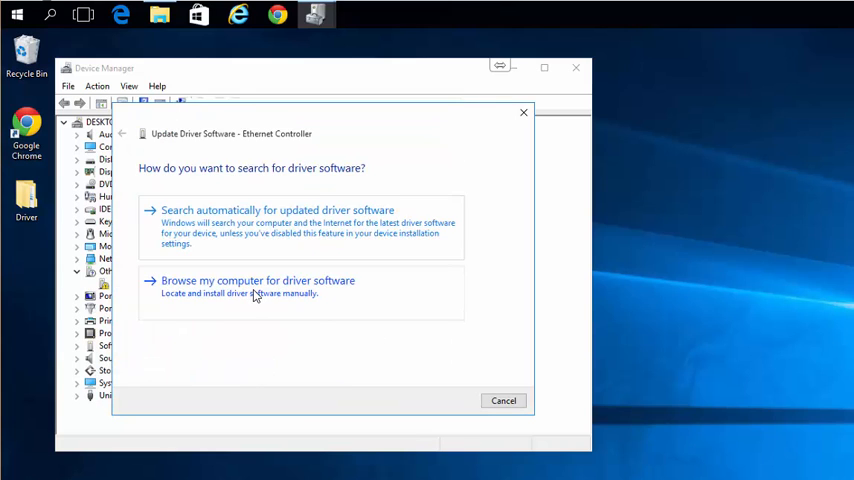
click(257, 281)
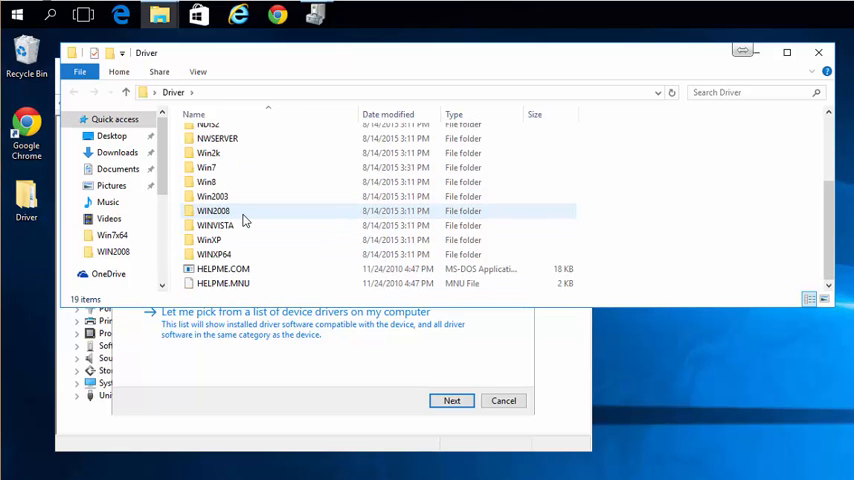
scroll(up, 3)
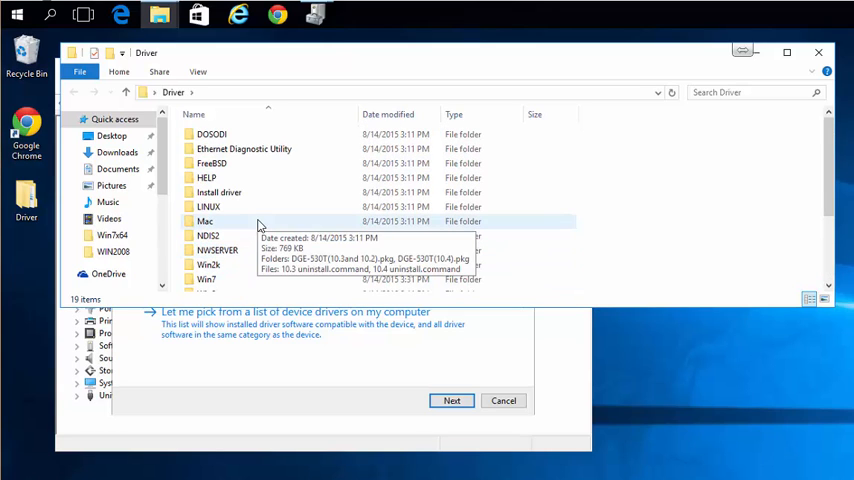
mouse_move(280, 207)
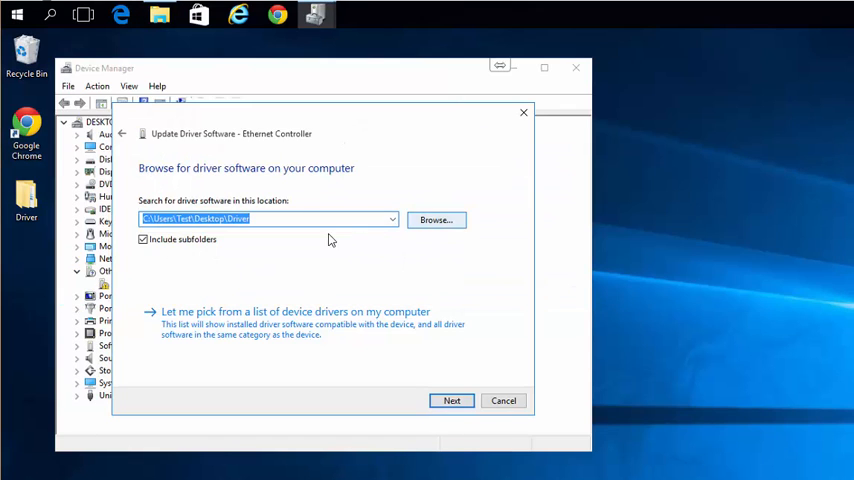
click(436, 220)
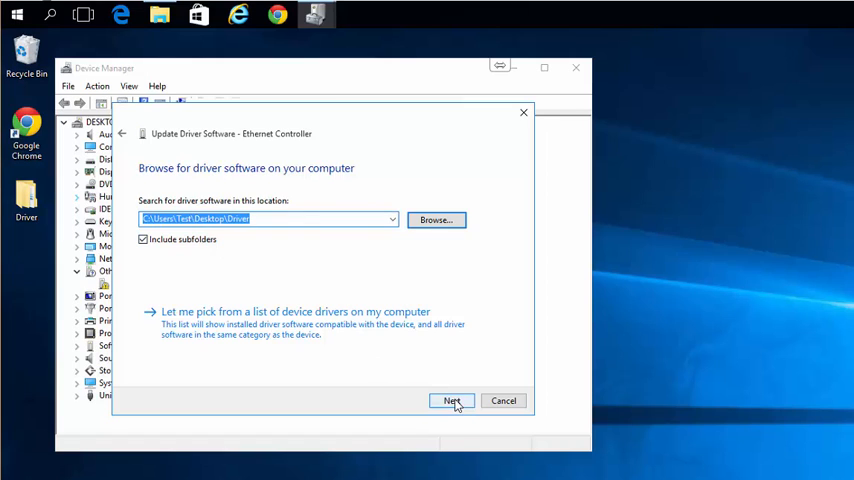
- Install the driver so the device is identified as a D-Link DGE-530T Gigabit Ethernet Adapter
click(451, 401)
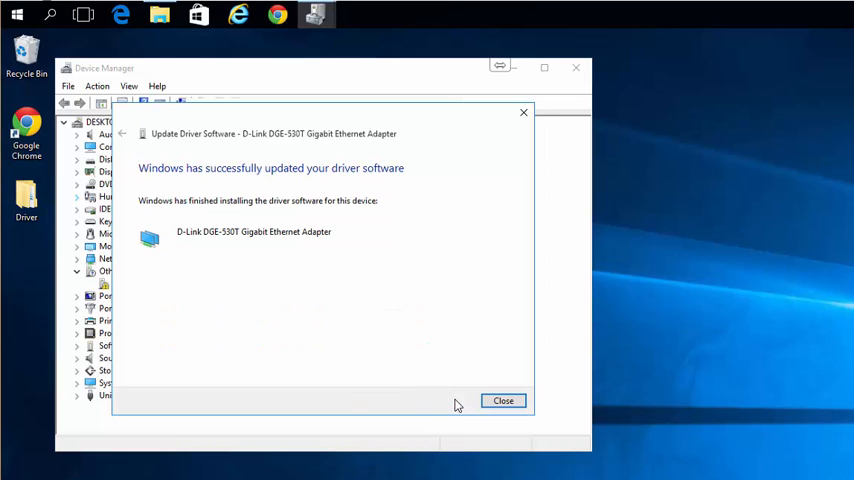
mouse_move(459, 309)
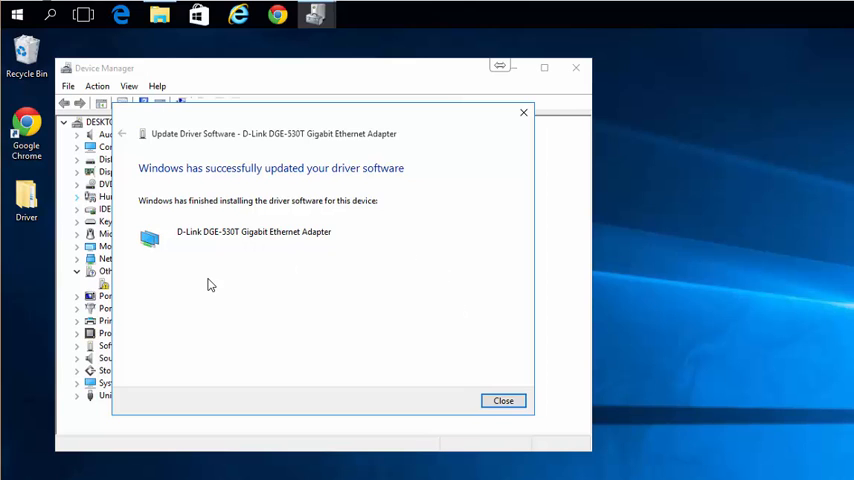
mouse_move(238, 207)
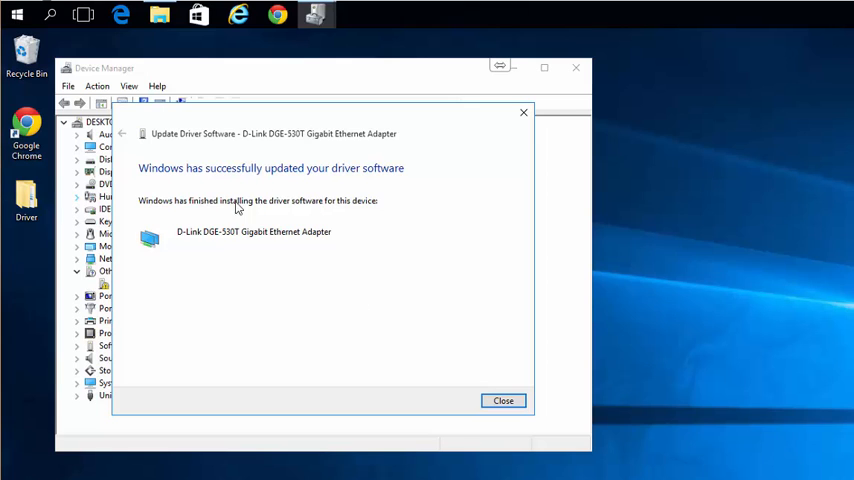
- Dismiss the success message so the D-Link adapter appears under Network adapters
click(503, 400)
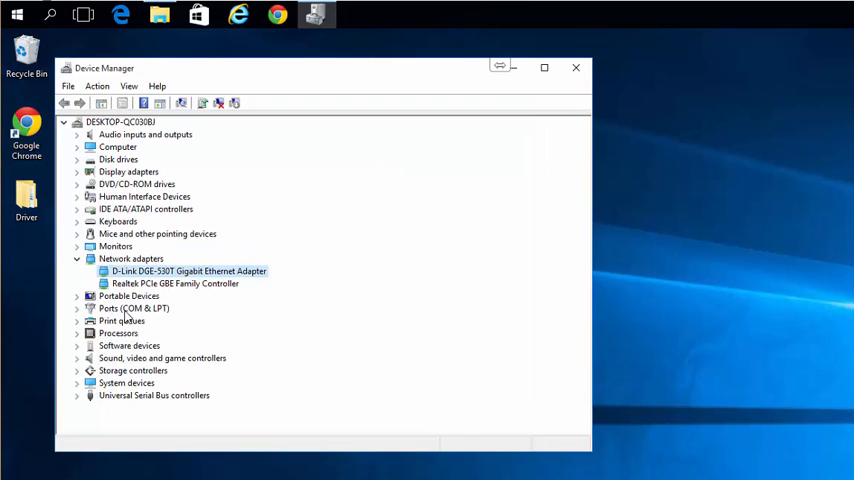
mouse_move(177, 316)
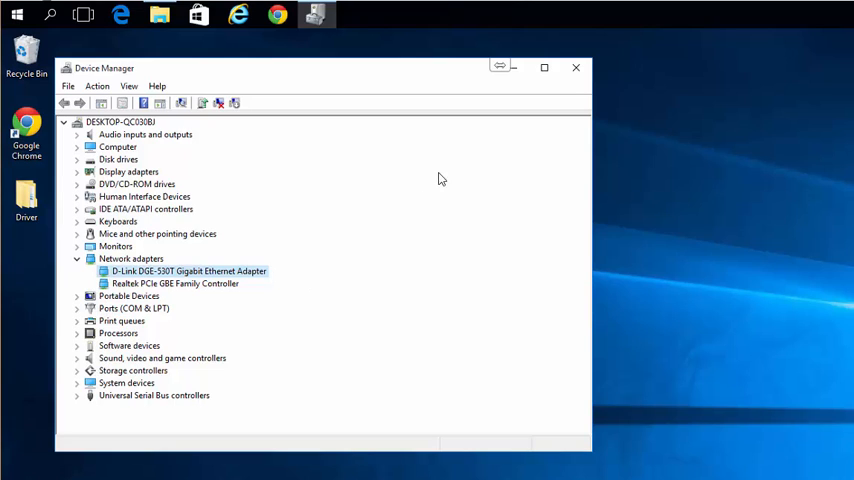
mouse_move(336, 233)
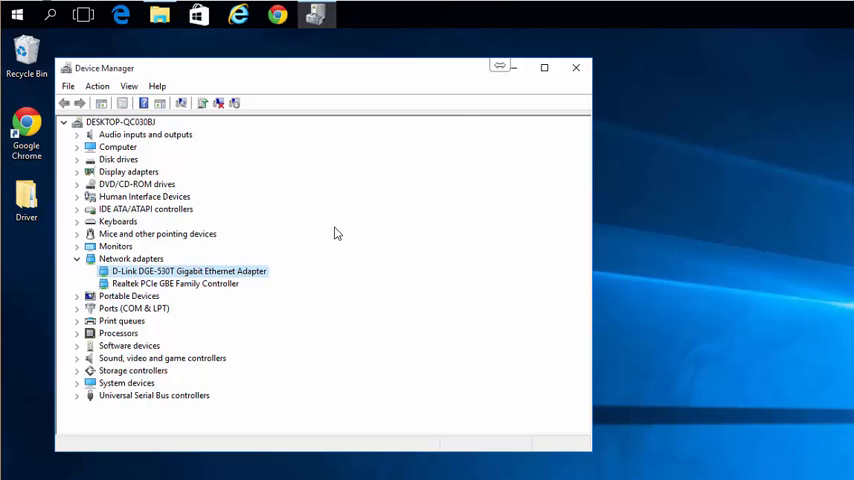
mouse_move(225, 207)
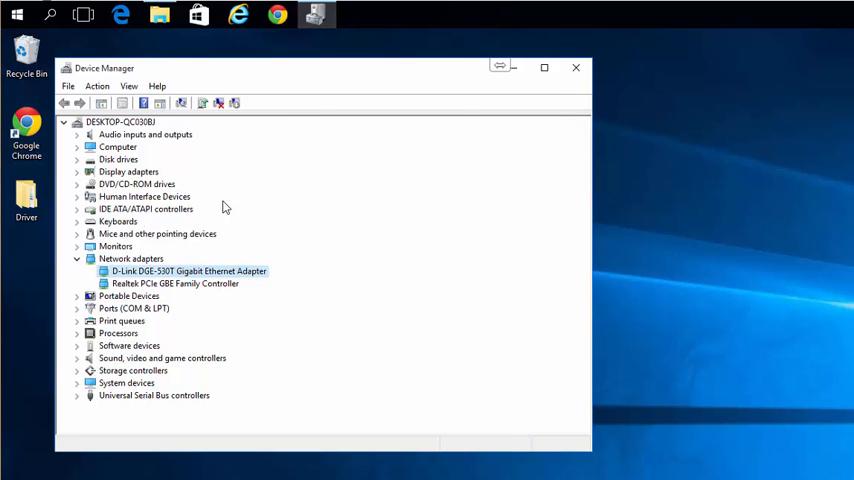
mouse_move(433, 130)
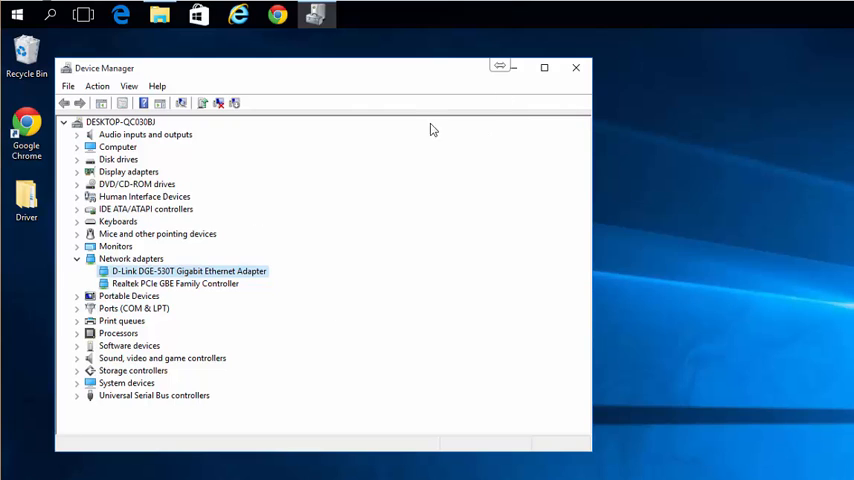
- Leave Device Manager, browse into Driver\Install driver and bring up setup.exe's context menu
click(576, 67)
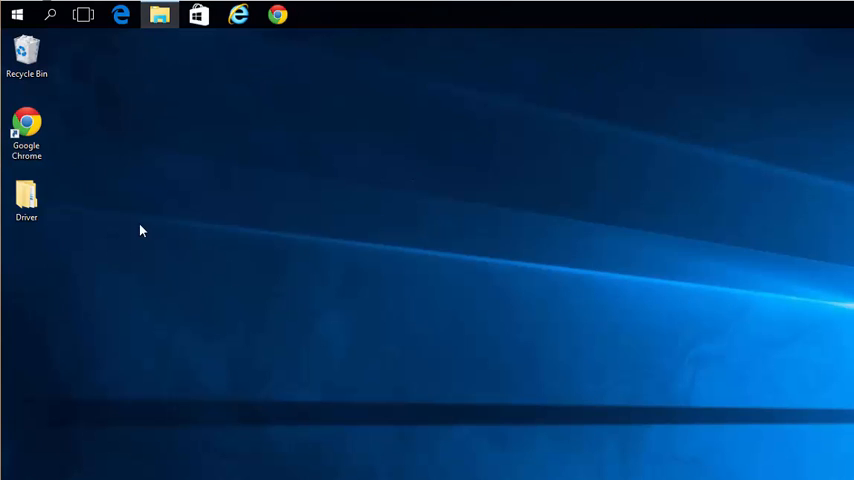
click(26, 197)
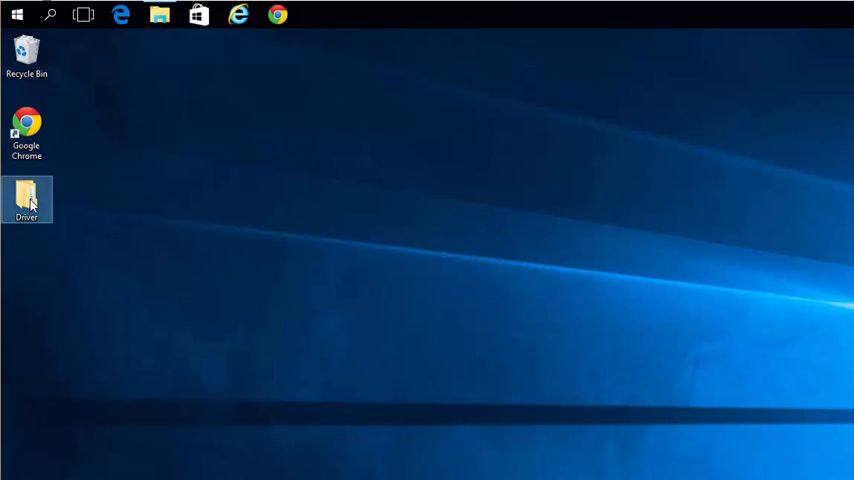
double_click(26, 200)
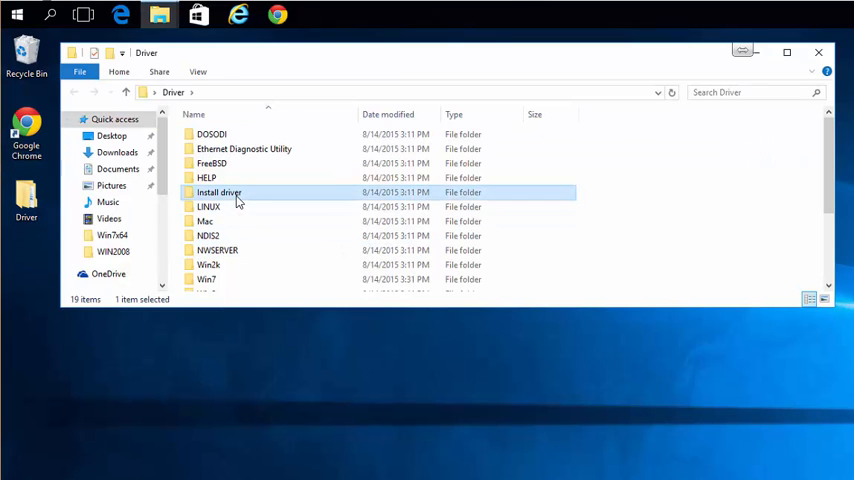
double_click(218, 192)
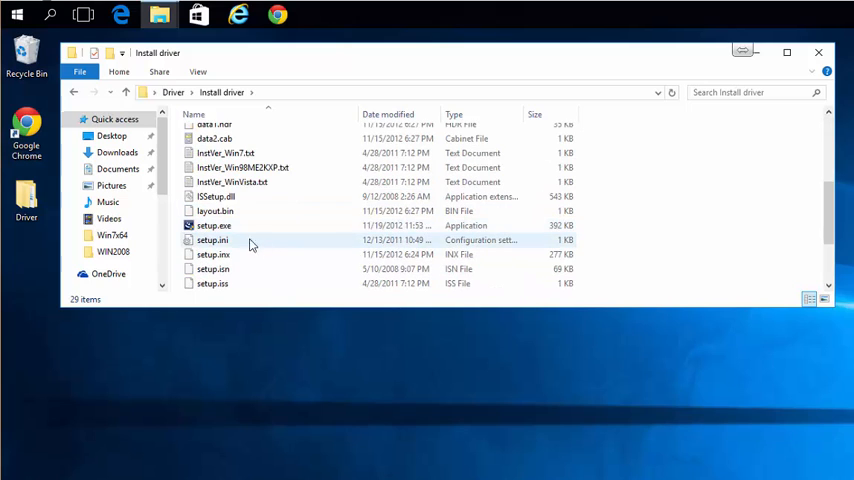
right_click(213, 225)
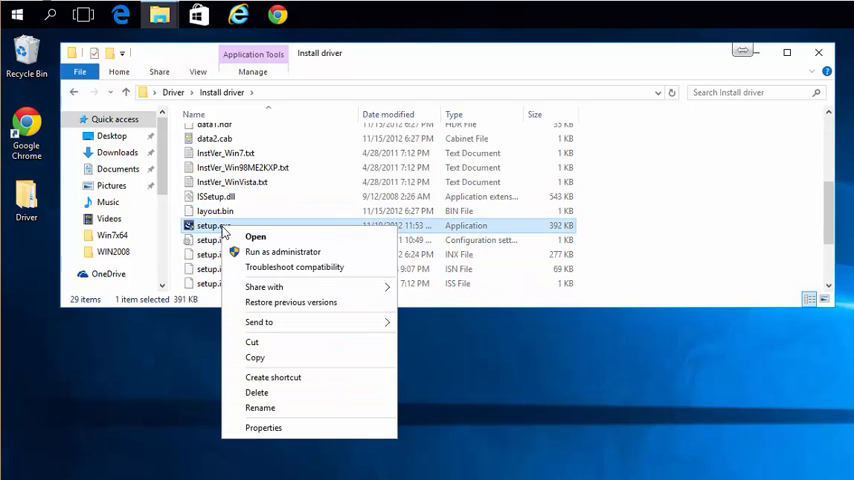
mouse_move(285, 431)
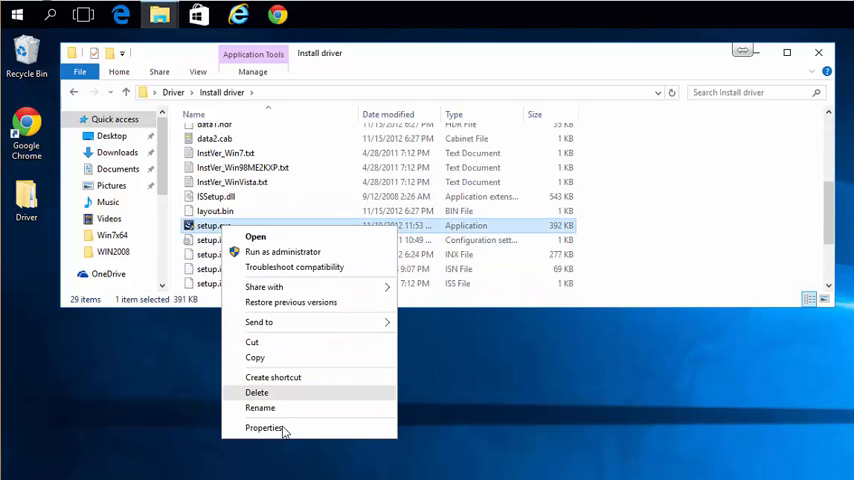
- In setup.exe's Compatibility settings, enable compatibility mode set to Windows 8
click(265, 428)
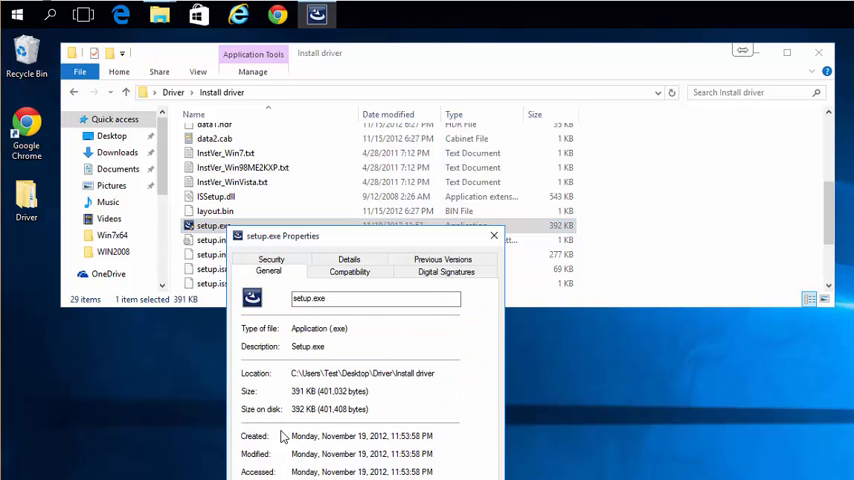
click(349, 271)
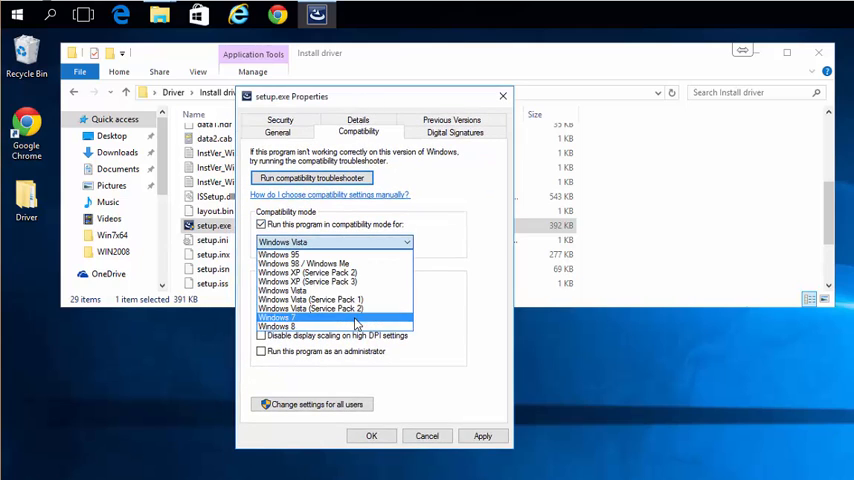
click(277, 326)
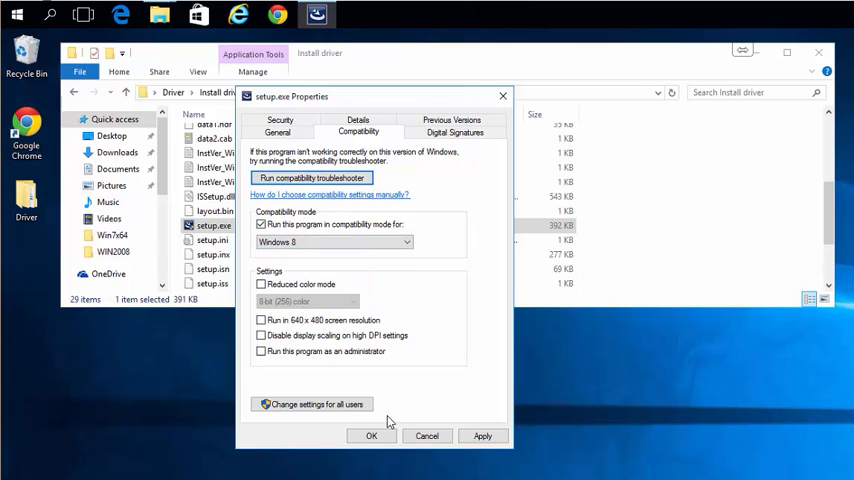
- Confirm the compatibility settings and reopen setup.exe's menu to run it as administrator
click(426, 435)
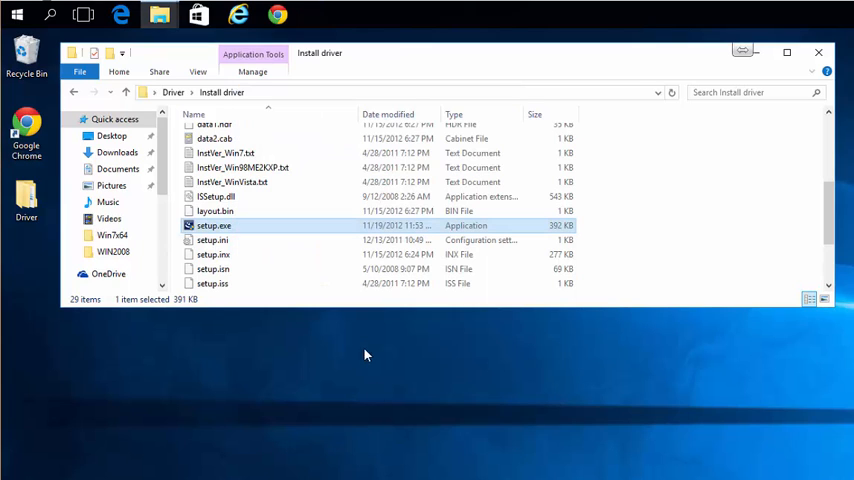
right_click(213, 225)
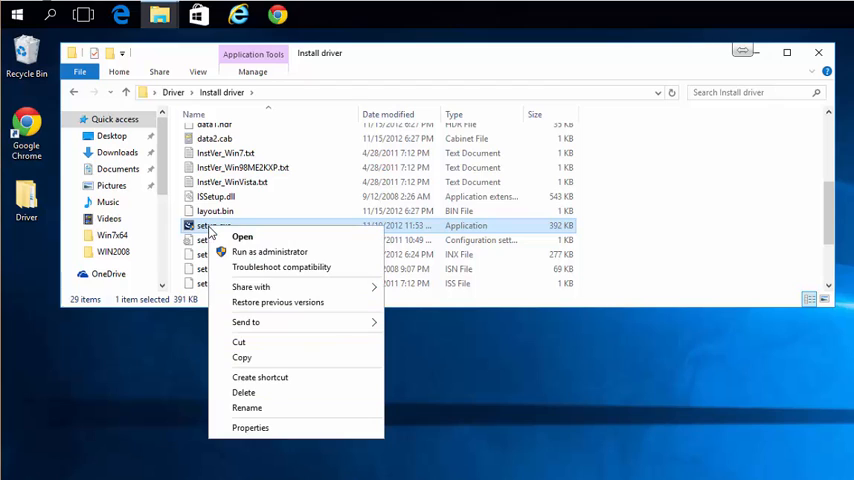
mouse_move(262, 252)
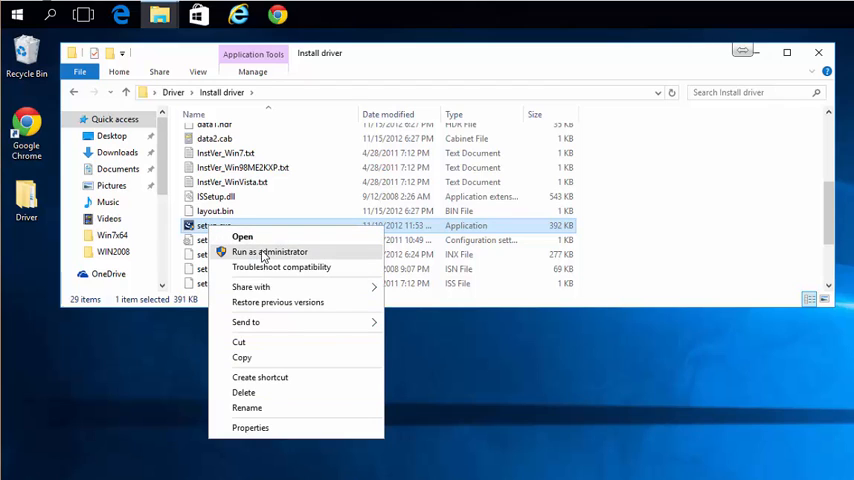